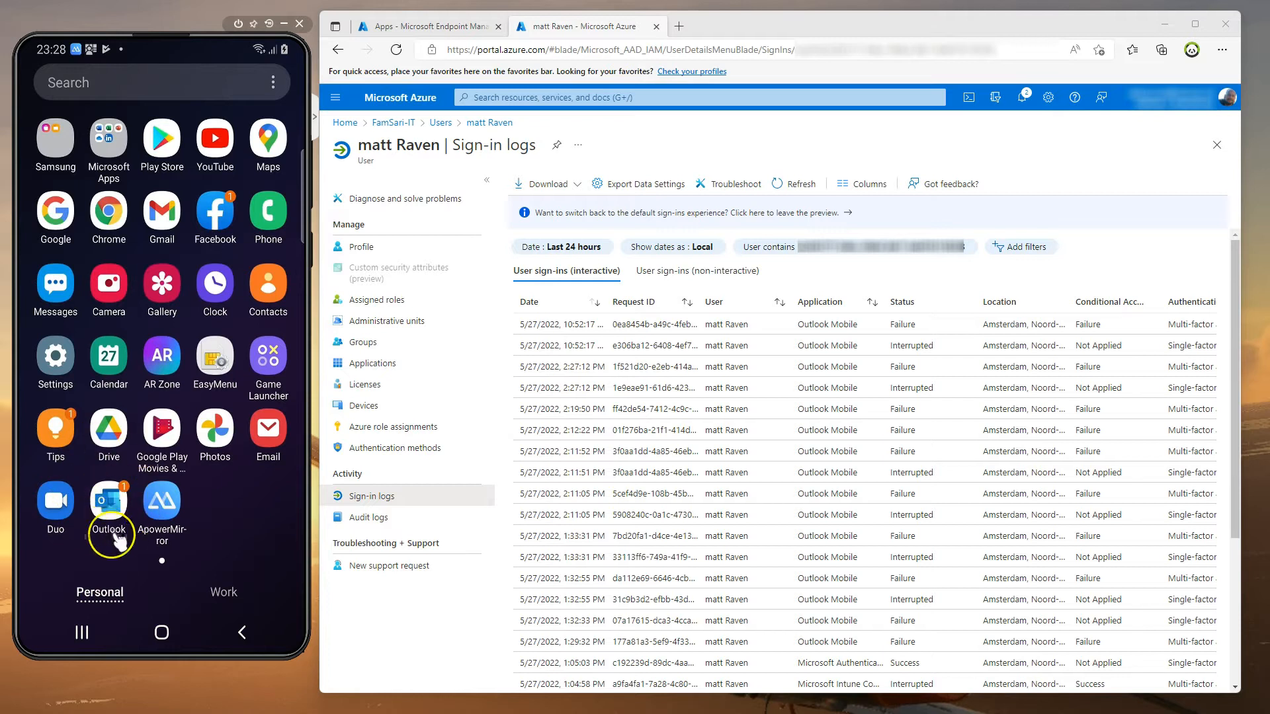
# Launch Outlook from the launcher's Work tab in the Android work profile
pyautogui.click(224, 592)
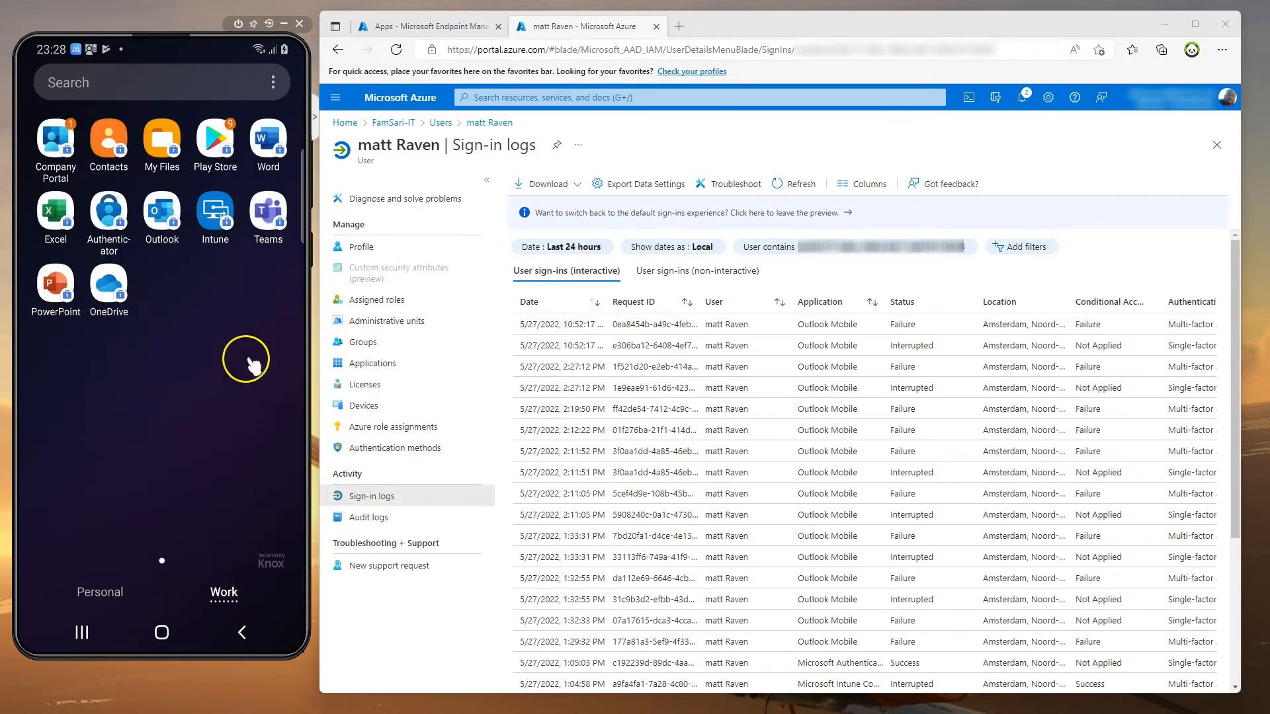
pyautogui.moveTo(162, 209)
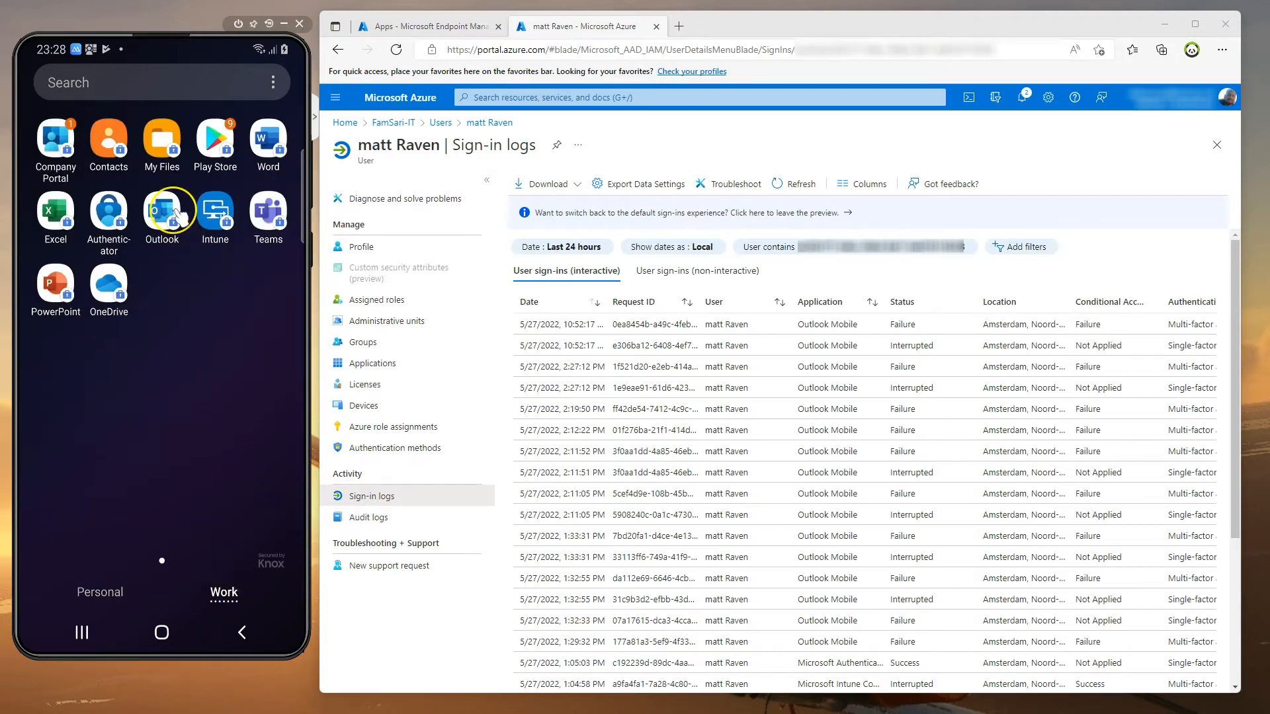
pyautogui.click(162, 210)
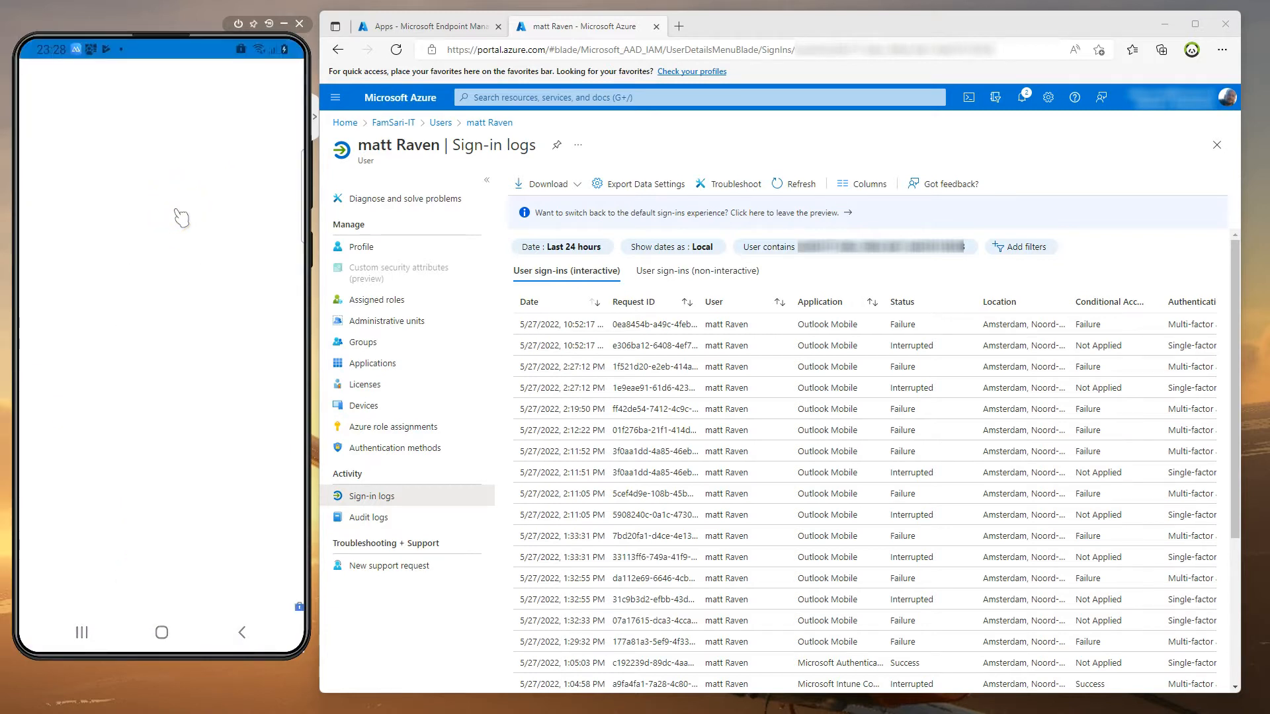
pyautogui.click(161, 530)
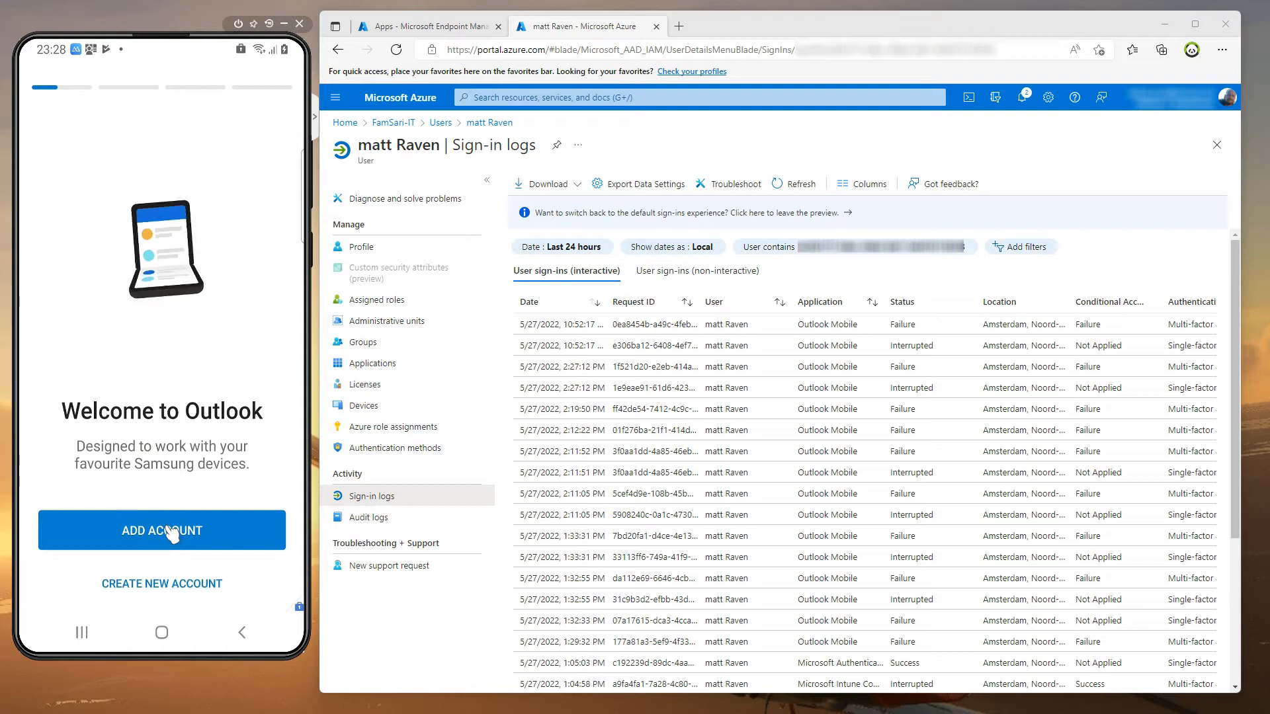
# Add the work account (matt.r...) to work-profile Outlook and decline adding another account
pyautogui.click(161, 530)
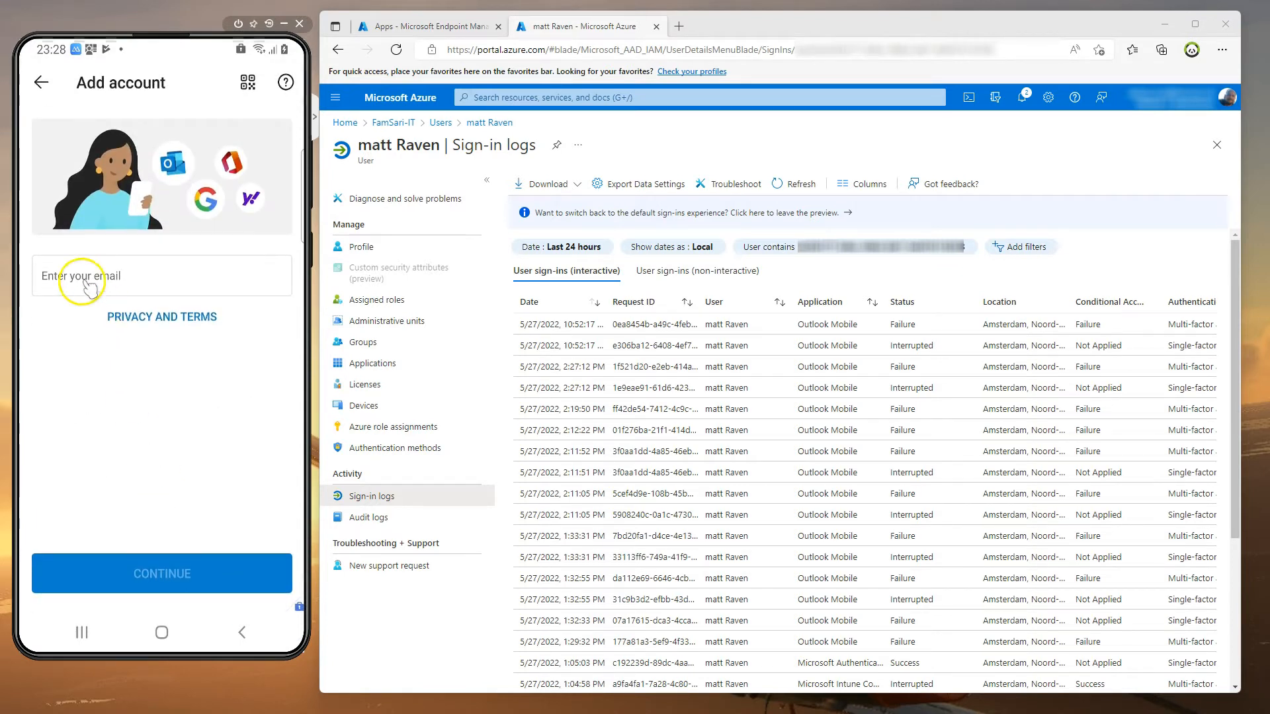
pyautogui.click(161, 275)
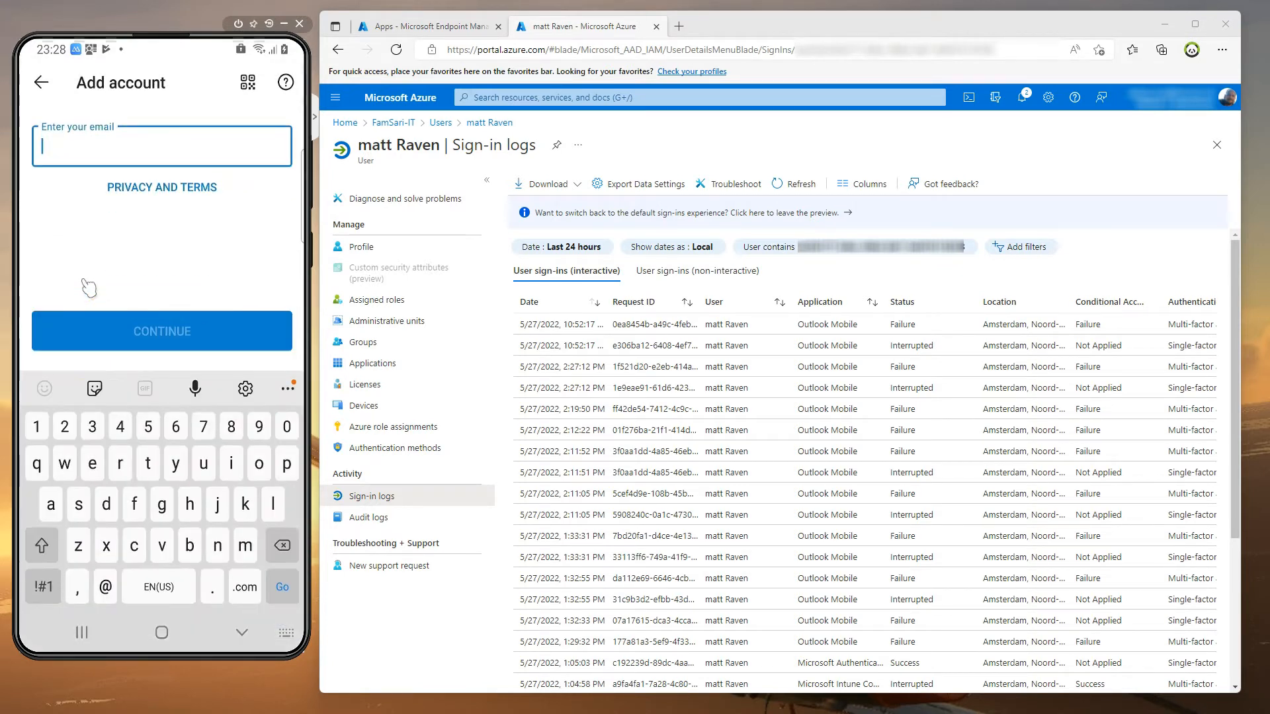
pyautogui.write('matt.r')
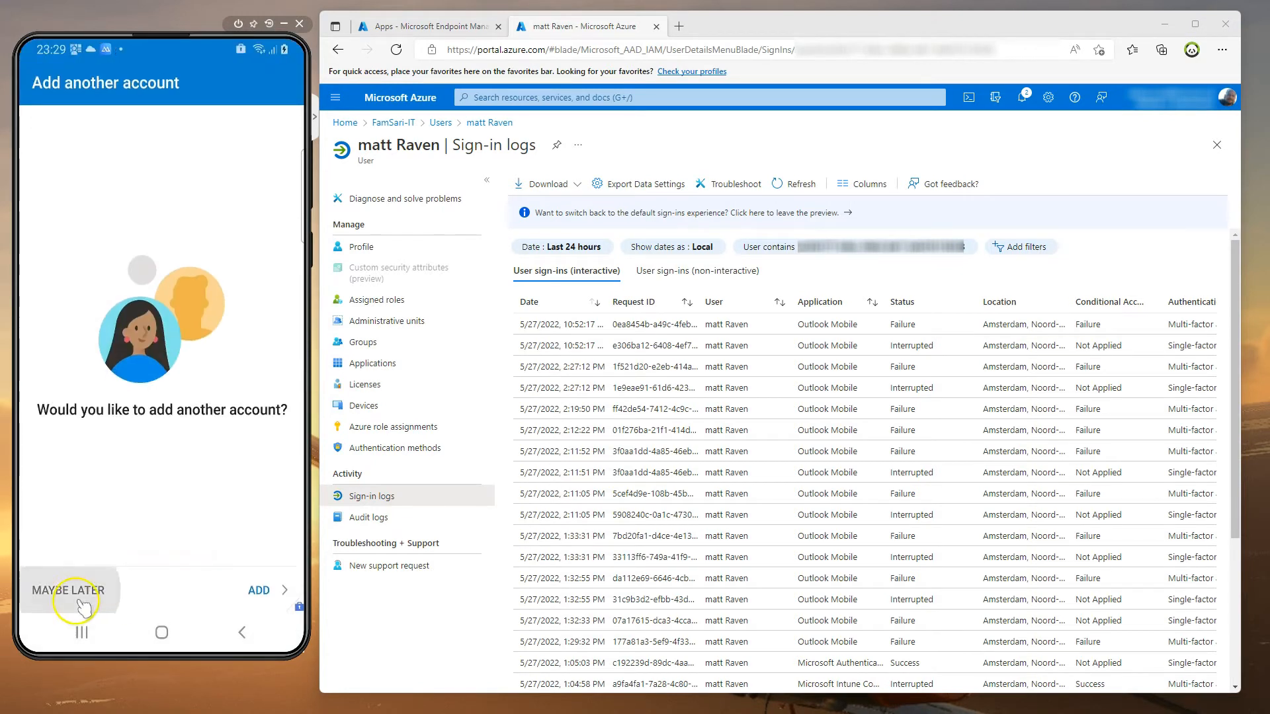
pyautogui.click(67, 590)
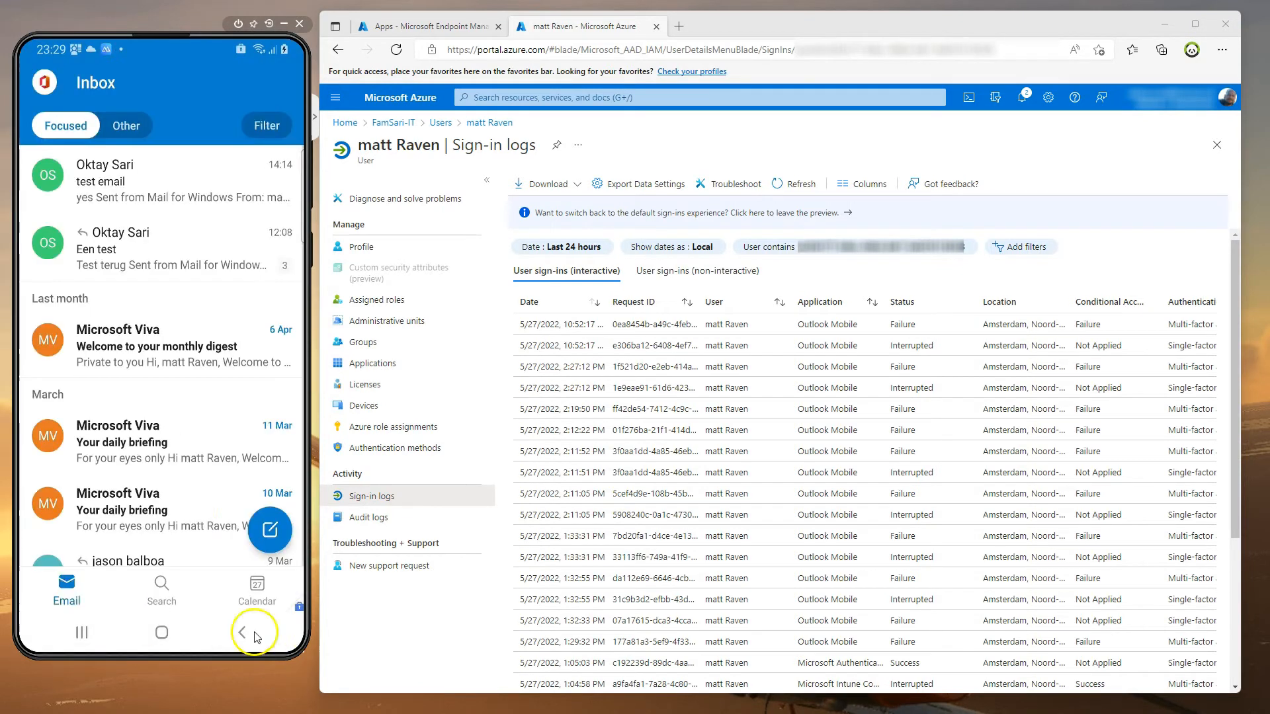
pyautogui.moveTo(166, 219)
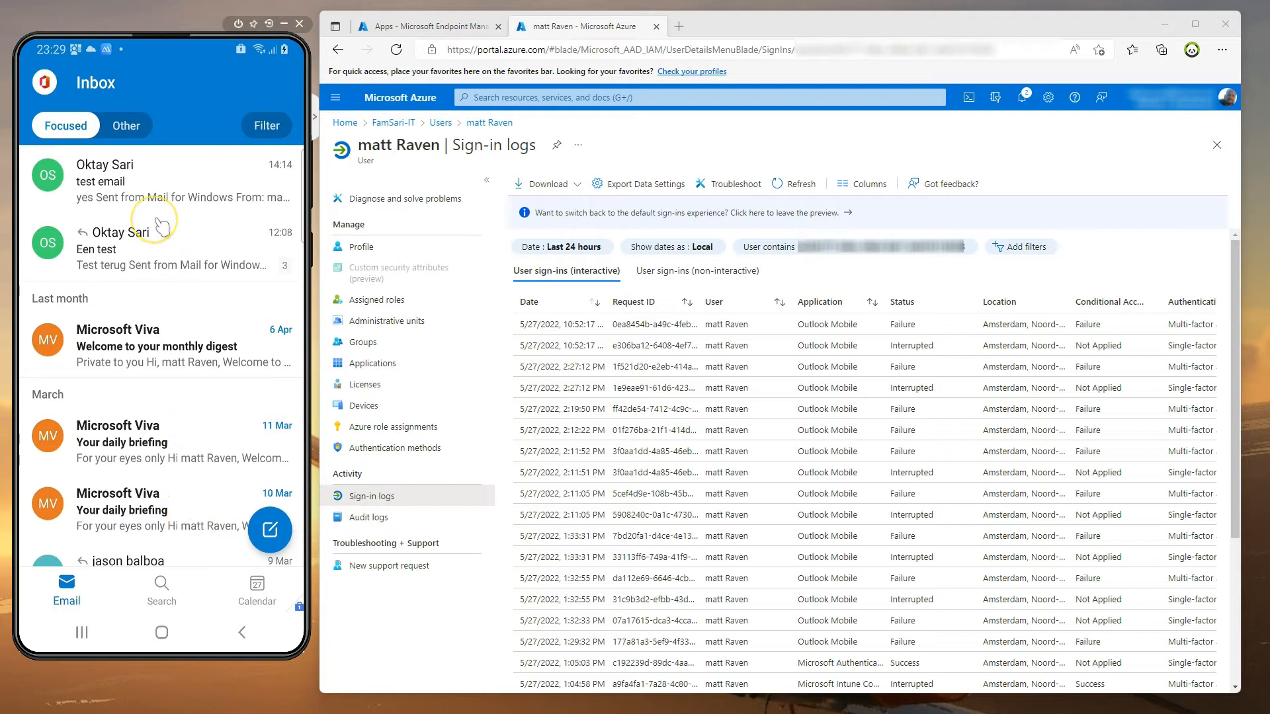
pyautogui.moveTo(129, 632)
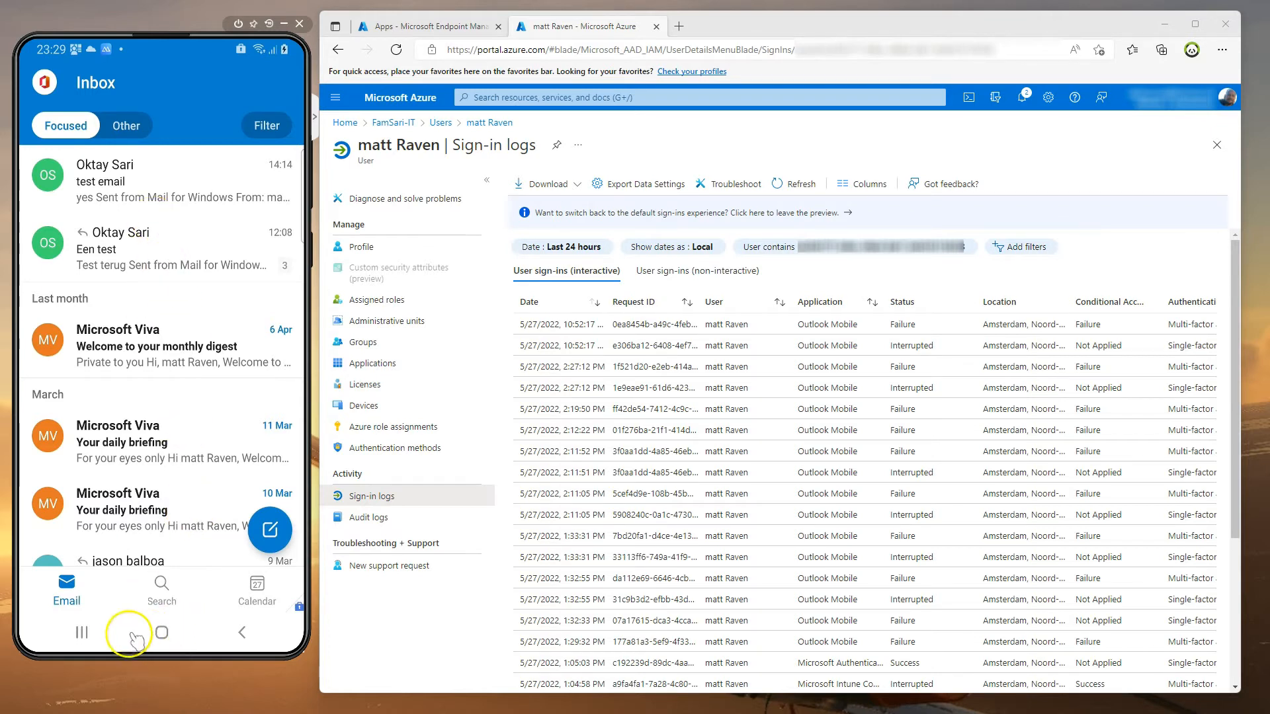
# Leave work Outlook for the home screen and show the personal profile's app list
pyautogui.click(160, 632)
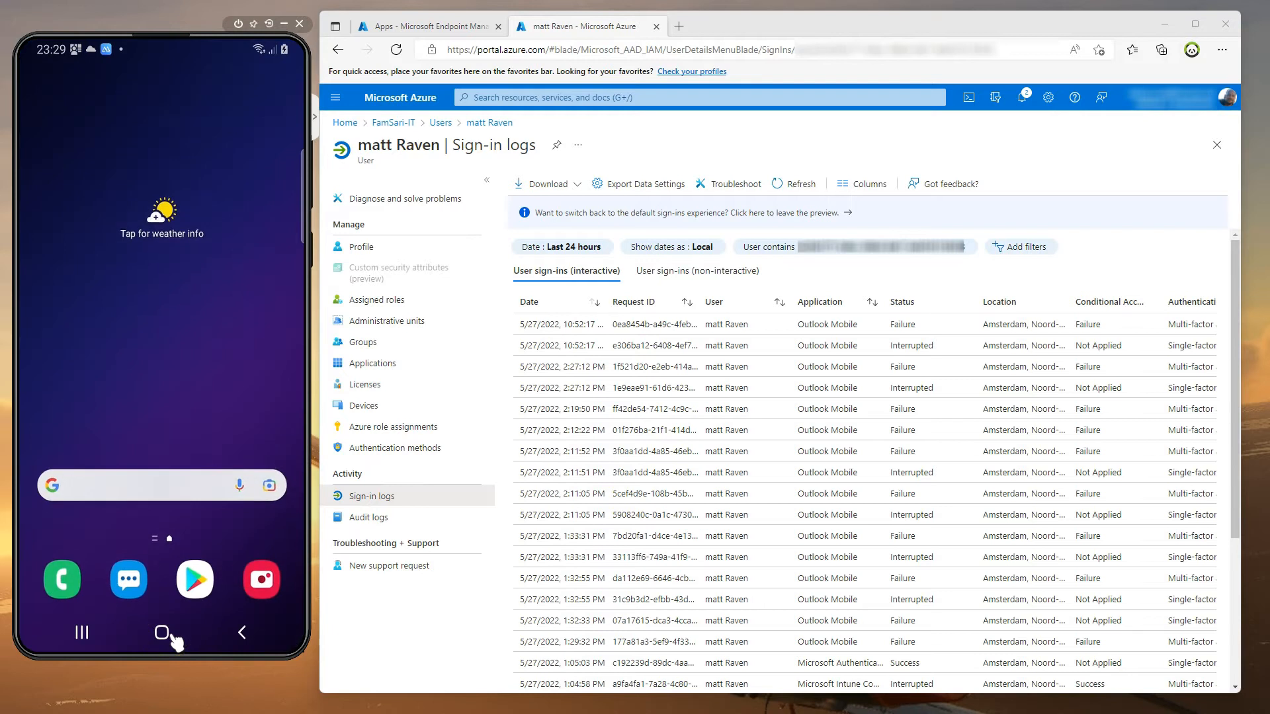
pyautogui.moveTo(80, 632)
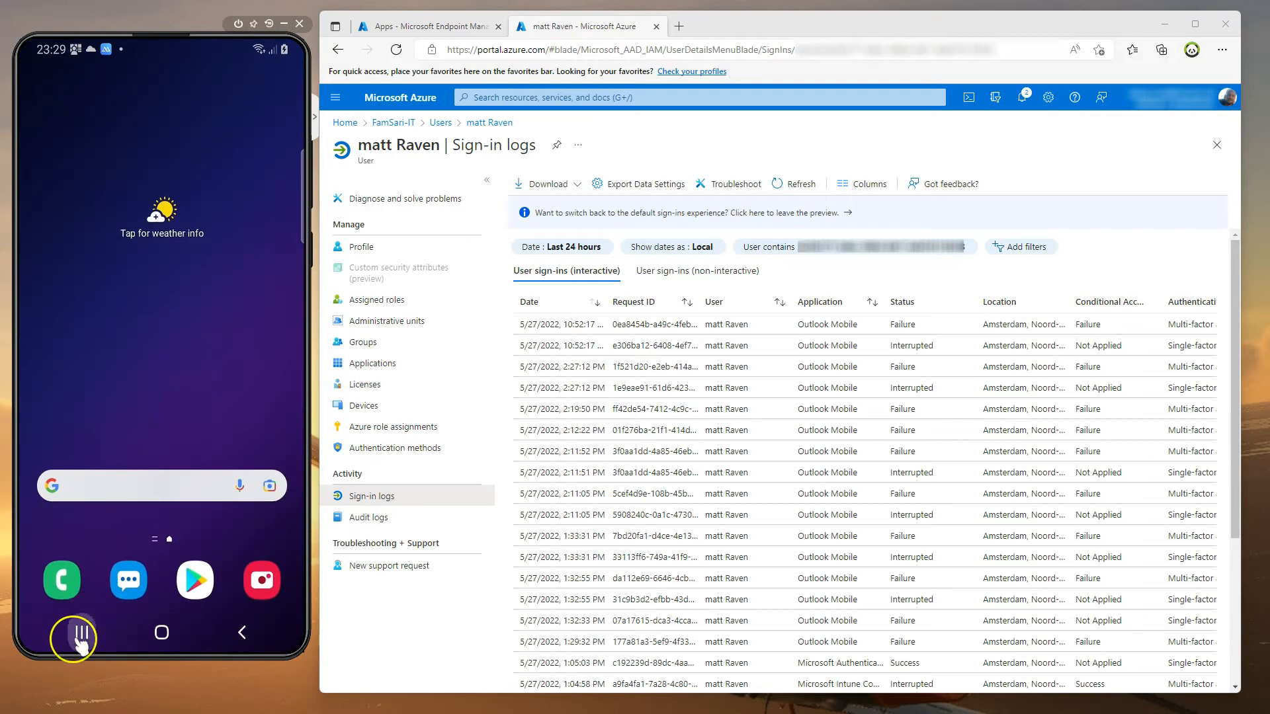
pyautogui.click(72, 639)
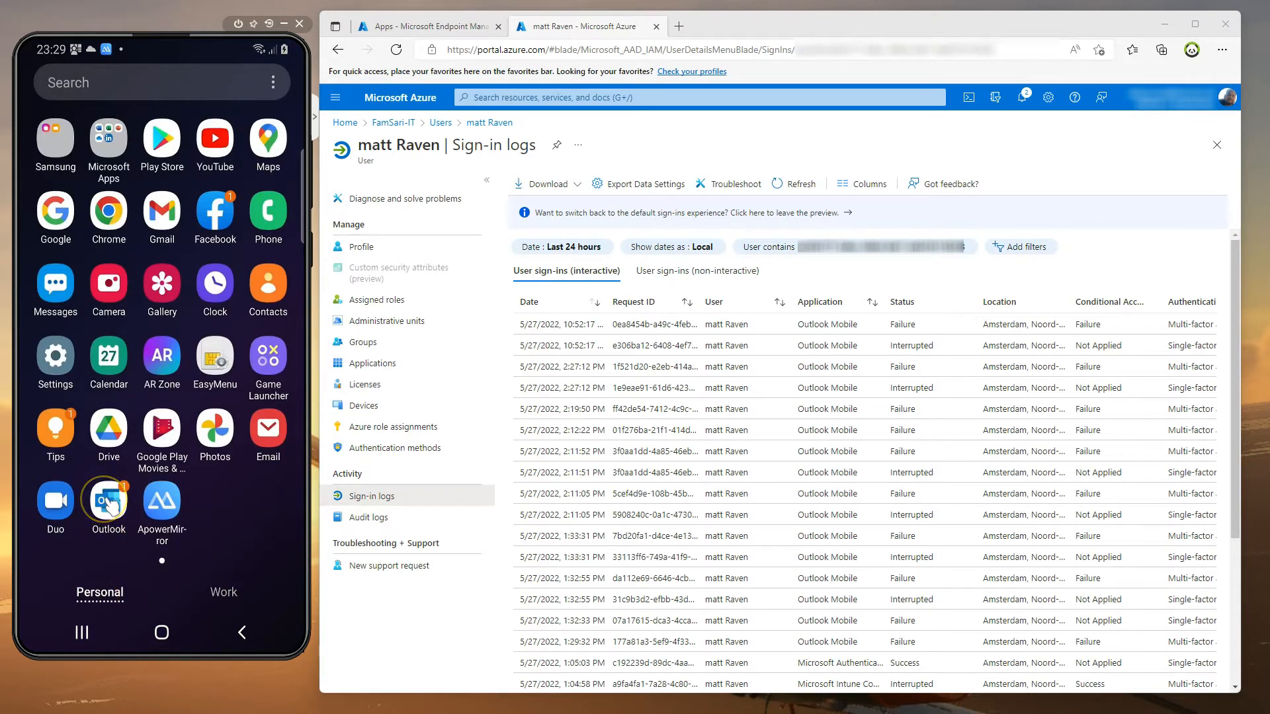
# Sign the work account into personal-profile Outlook, ending at 'You cannot access this right now'
pyautogui.click(106, 502)
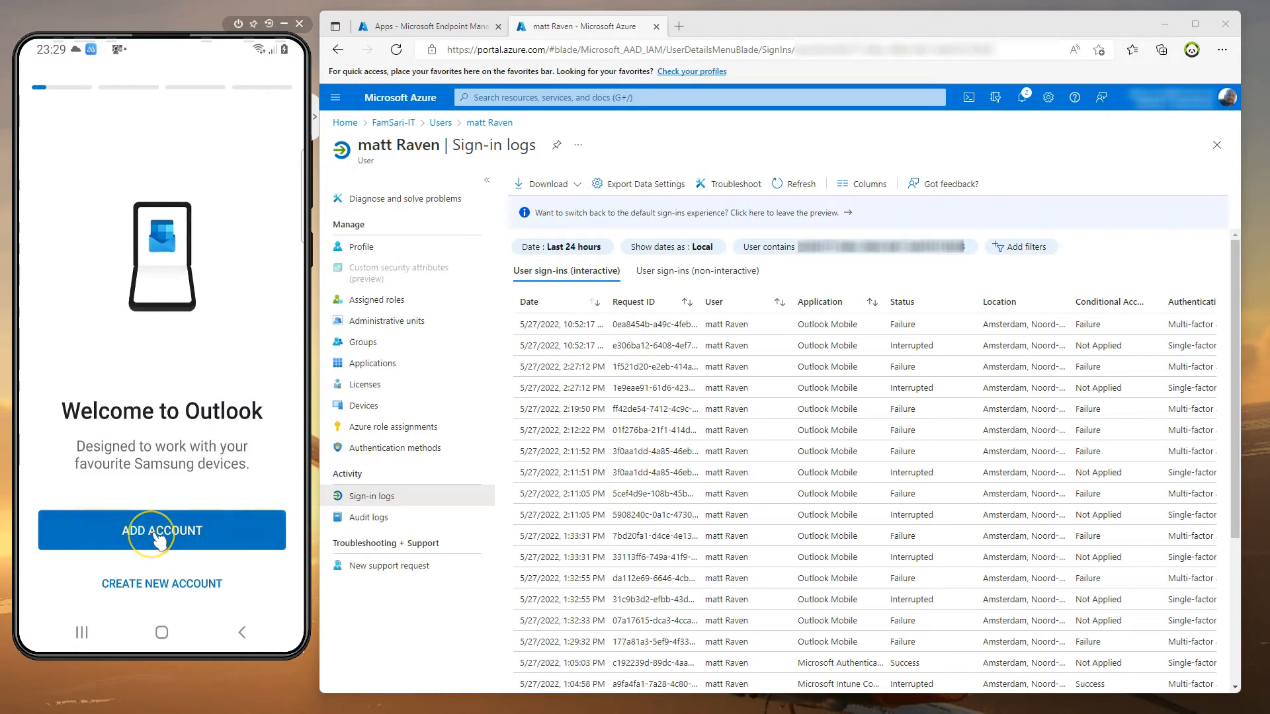
pyautogui.click(161, 530)
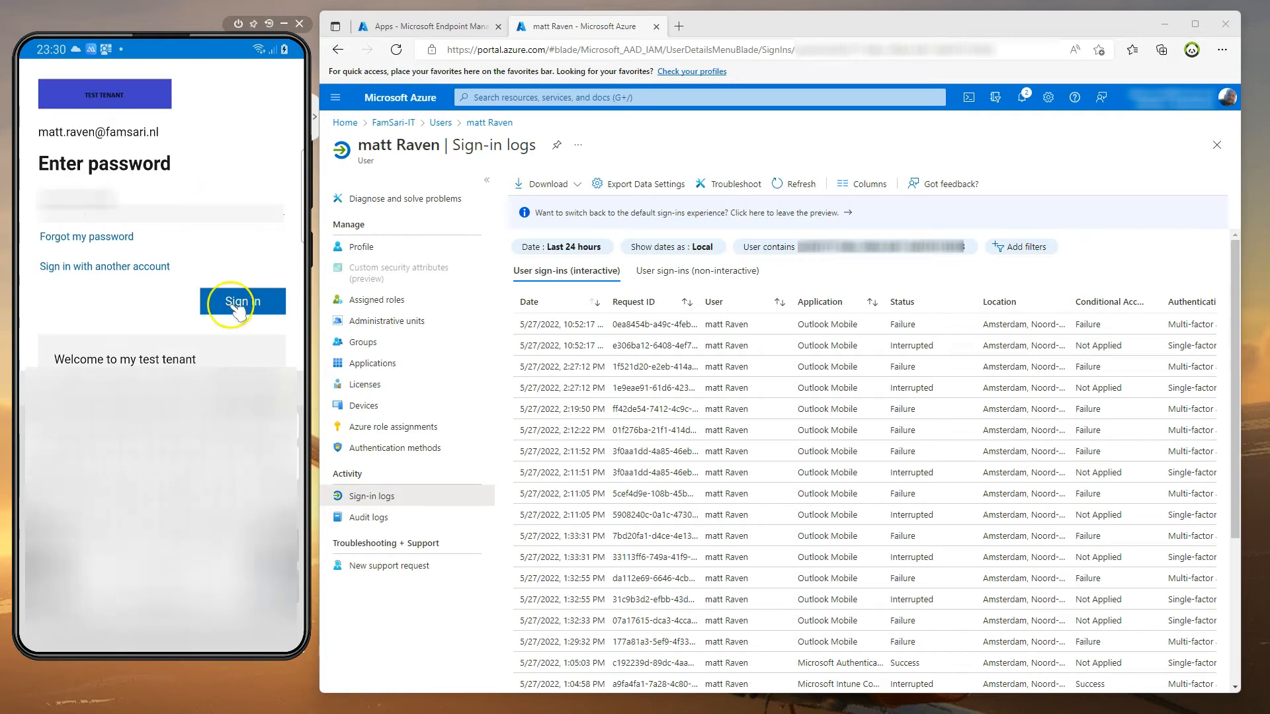
pyautogui.click(242, 302)
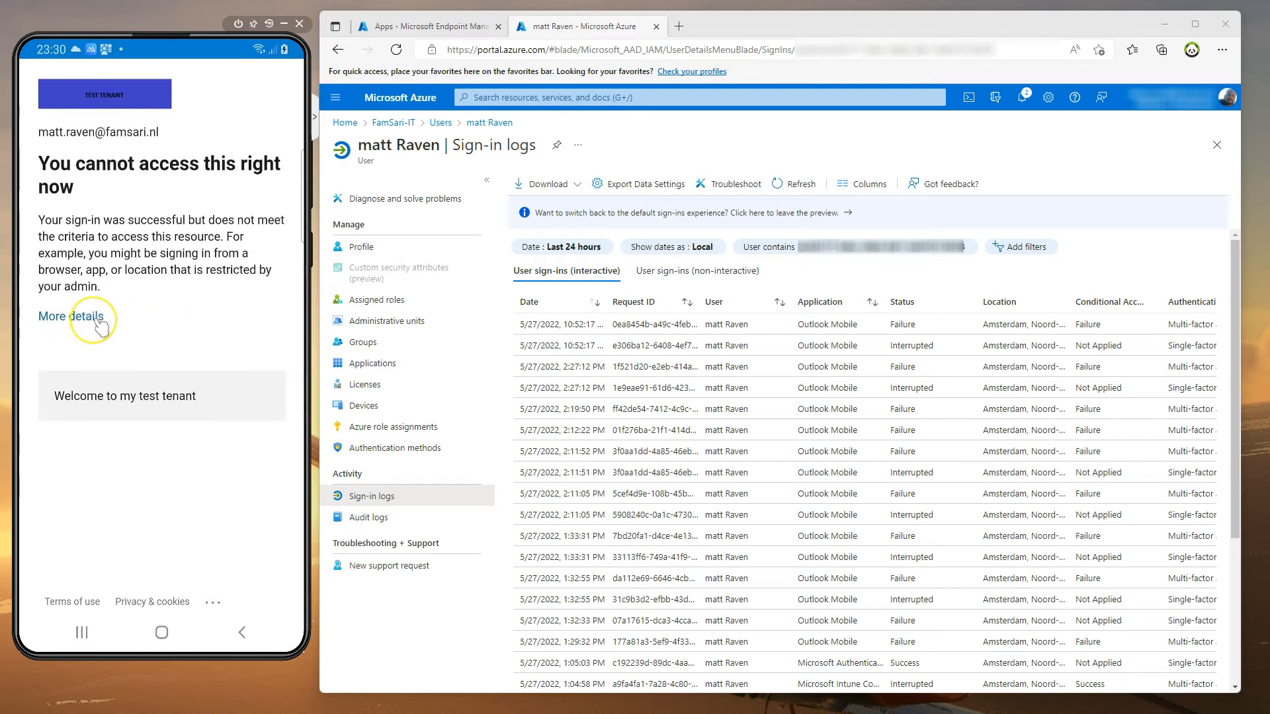
pyautogui.moveTo(201, 215)
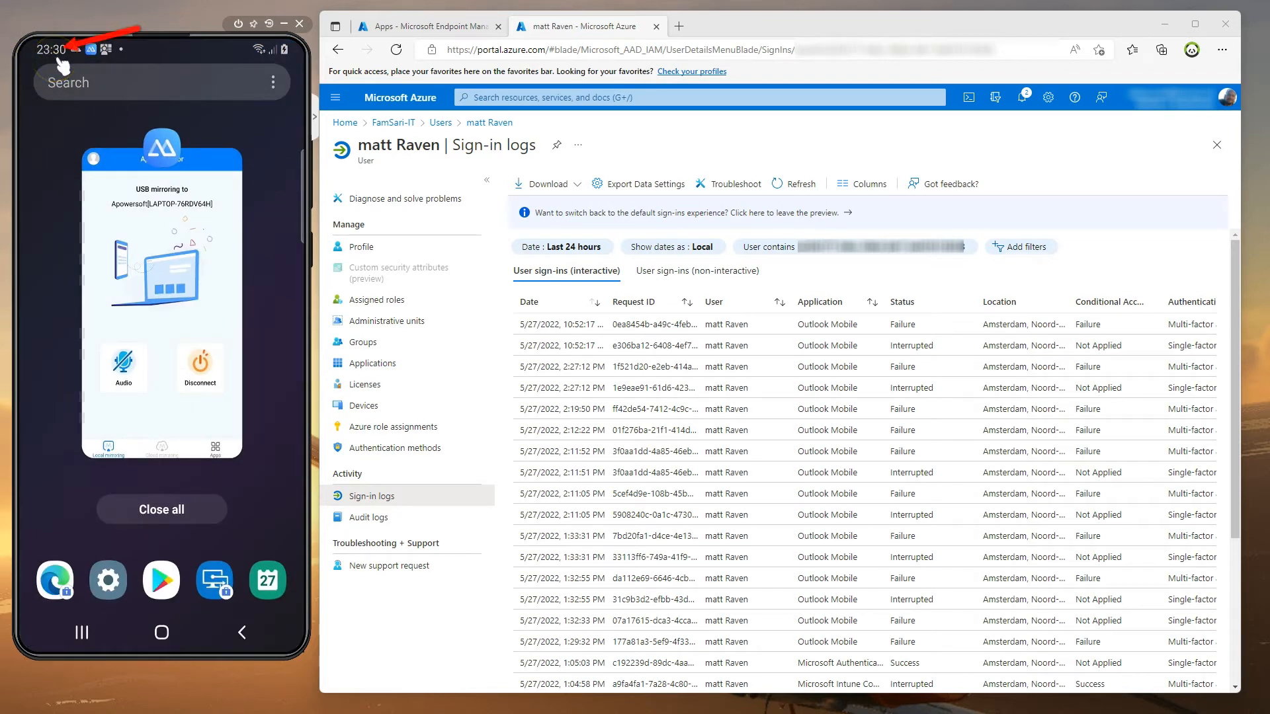
pyautogui.moveTo(516, 366)
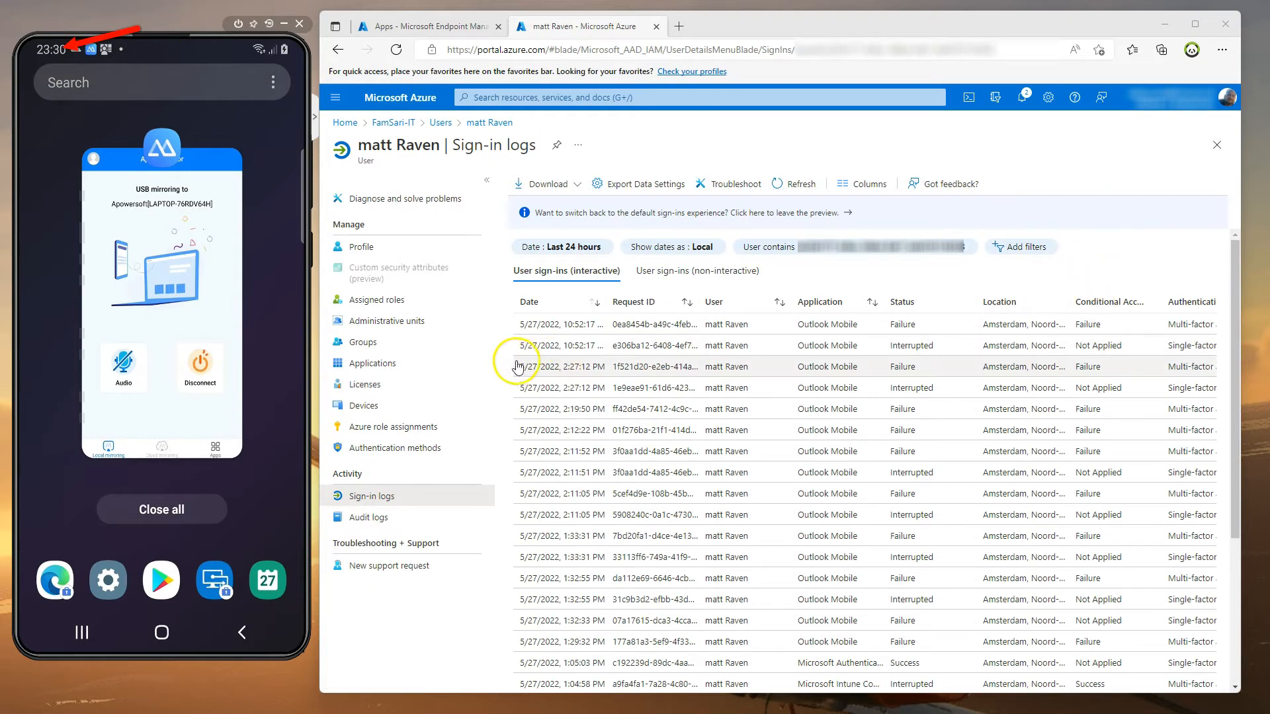
pyautogui.moveTo(800, 249)
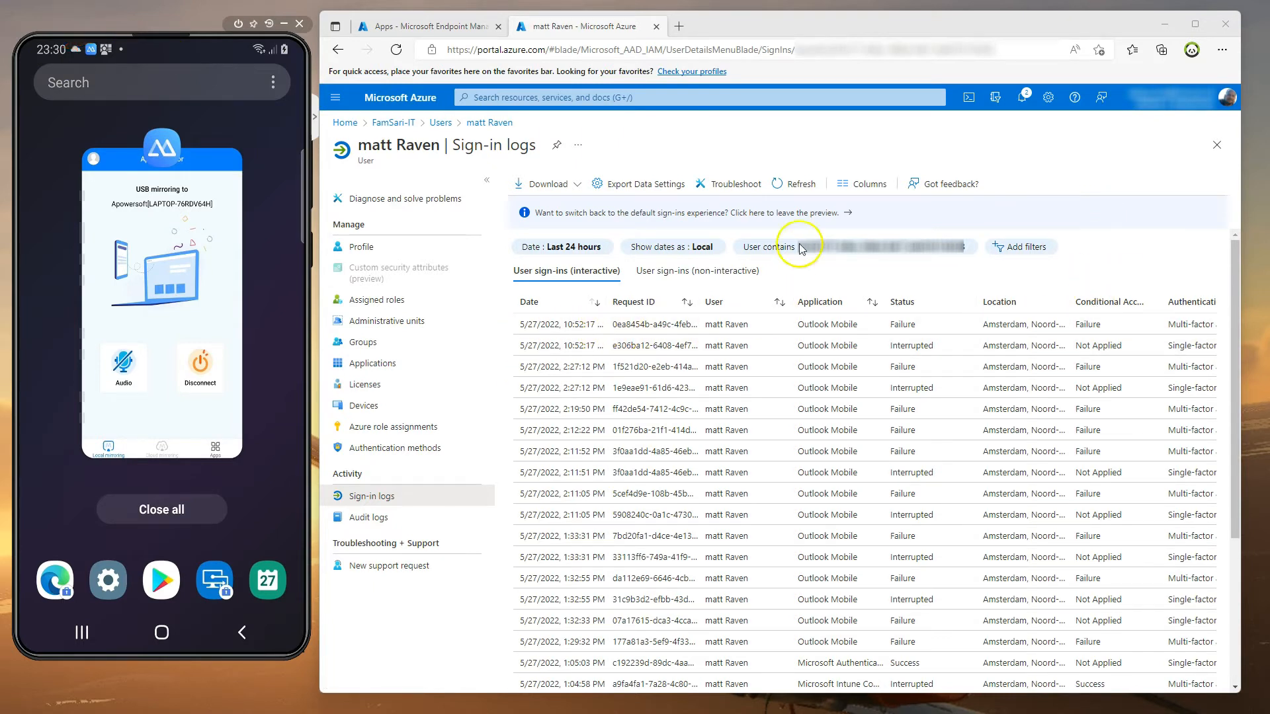
pyautogui.click(793, 183)
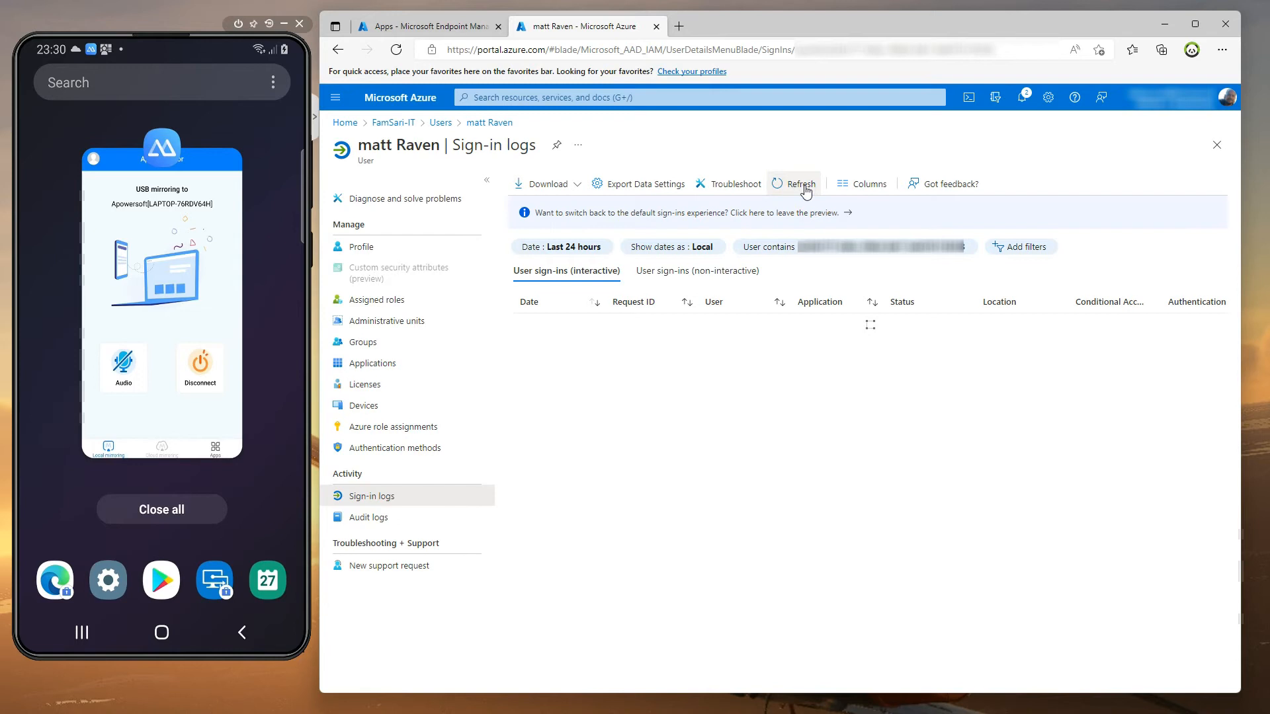
pyautogui.click(800, 183)
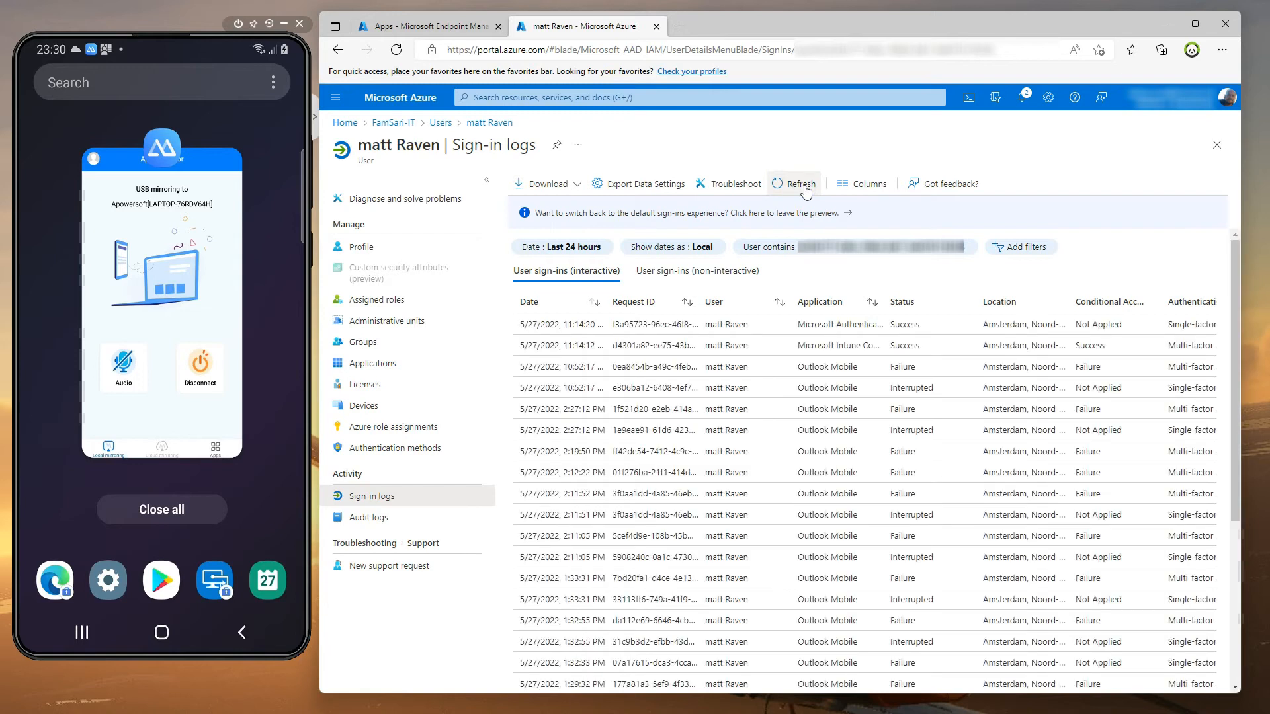
pyautogui.moveTo(225, 608)
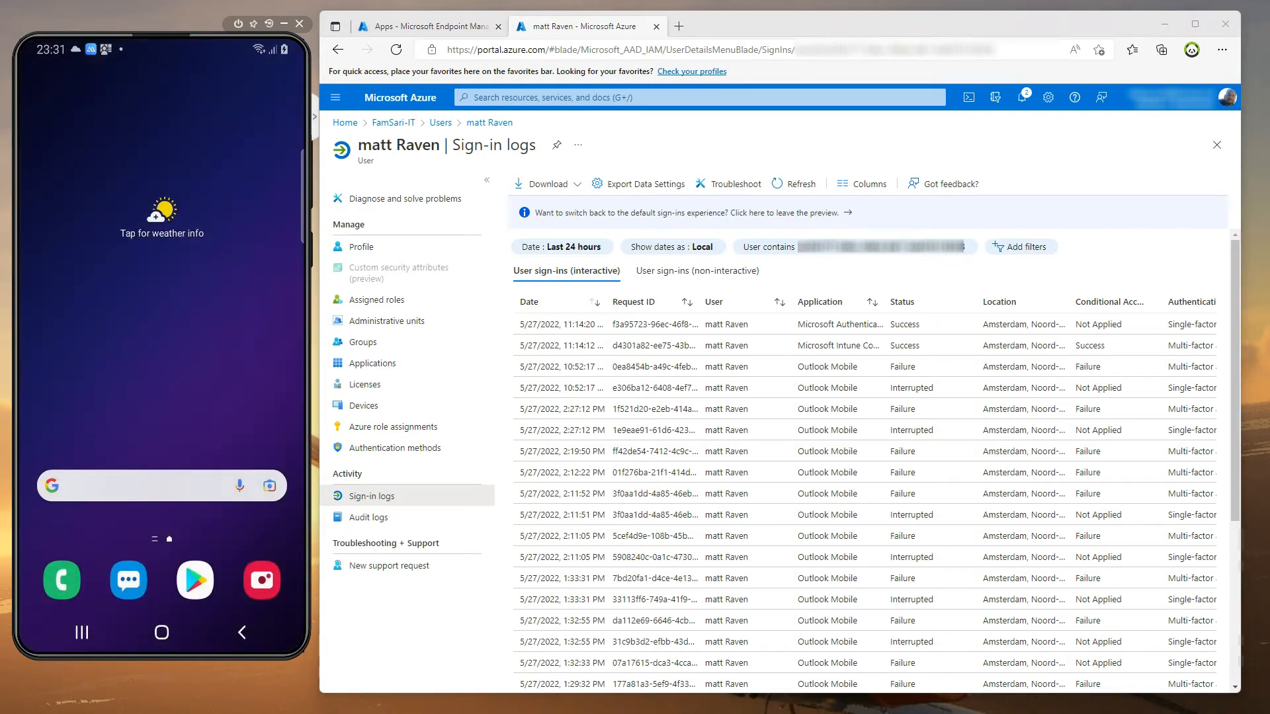
pyautogui.click(794, 183)
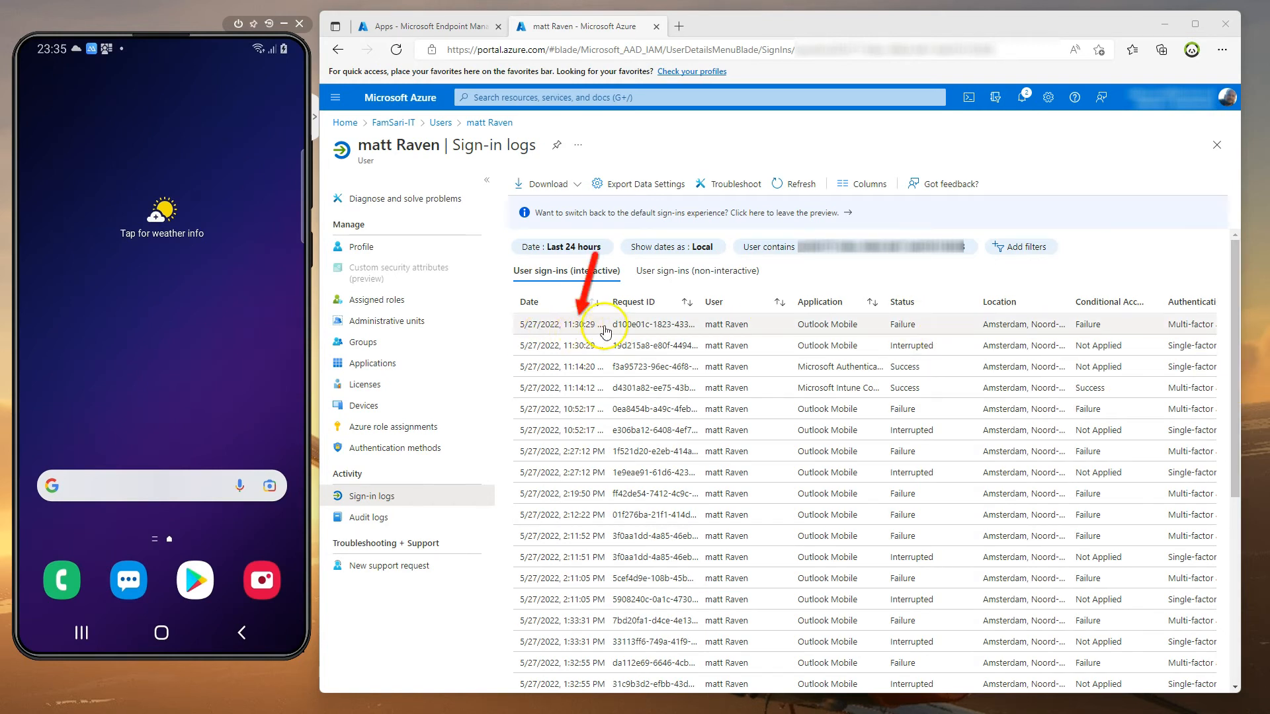
pyautogui.moveTo(529, 330)
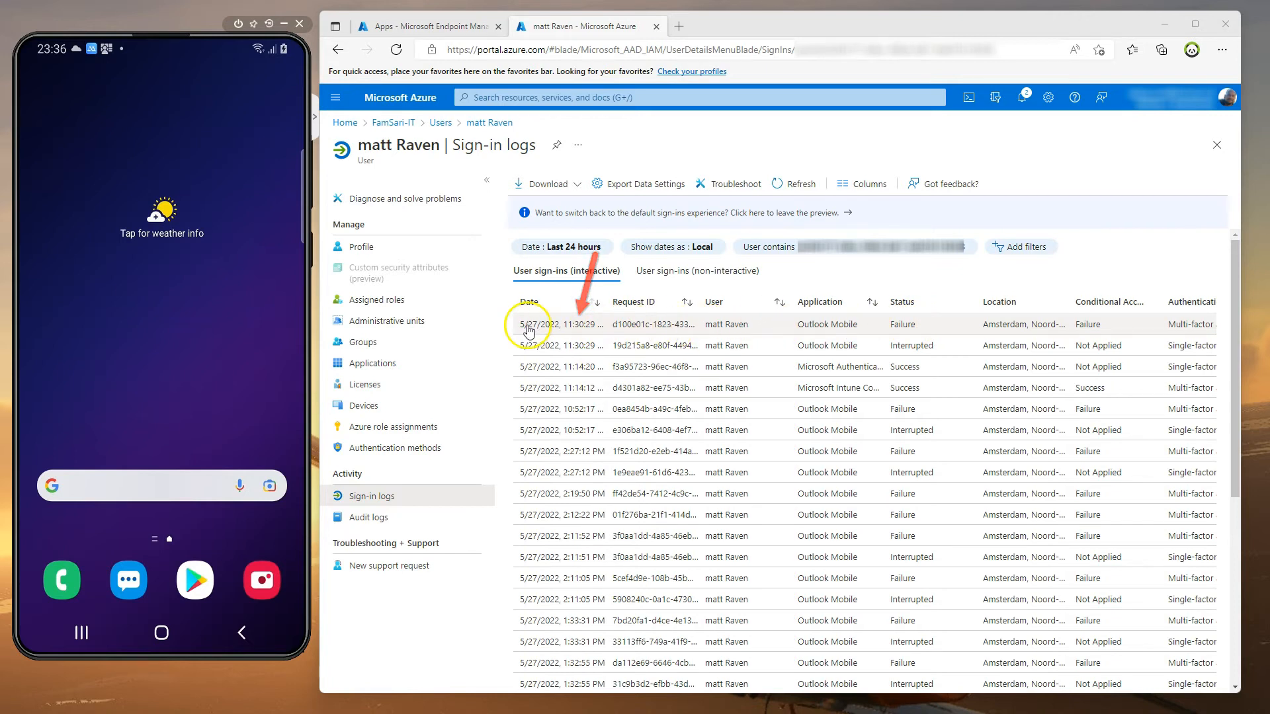
# Show the 11:30:29 failure's Basic info: error 53003, blocked by Conditional Access policies
pyautogui.click(562, 324)
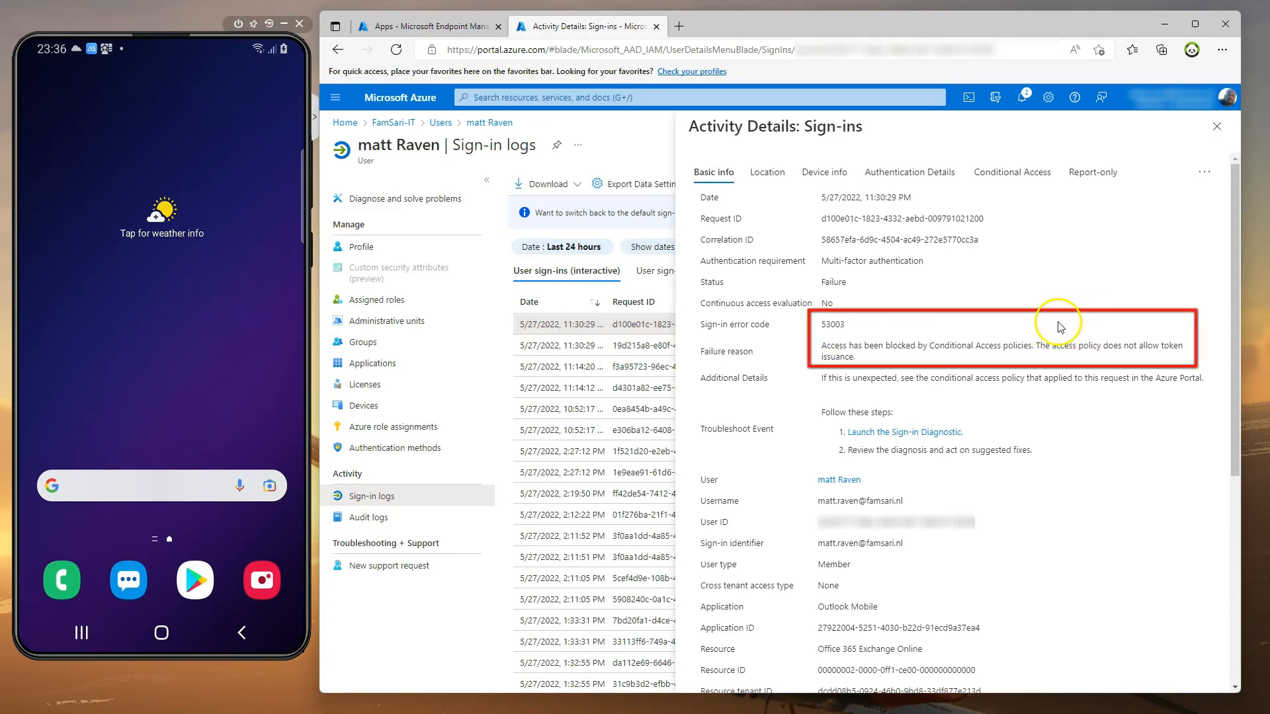
pyautogui.moveTo(963, 357)
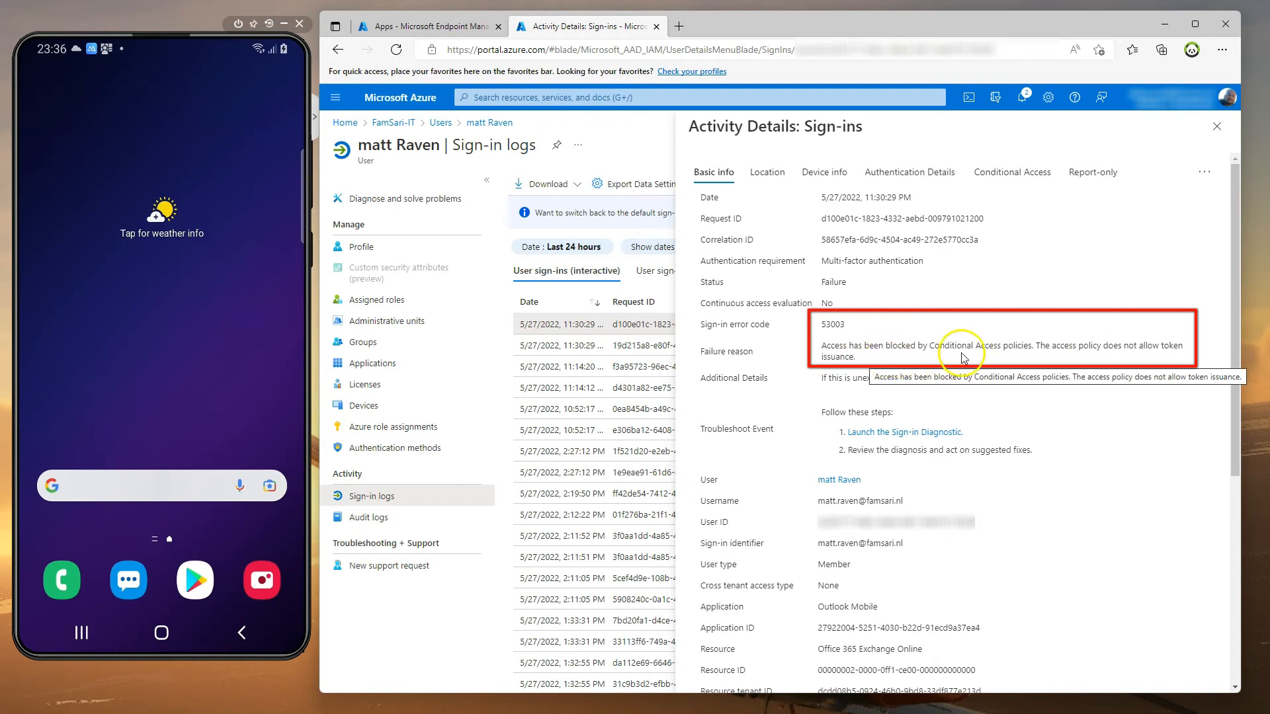
pyautogui.moveTo(822, 353)
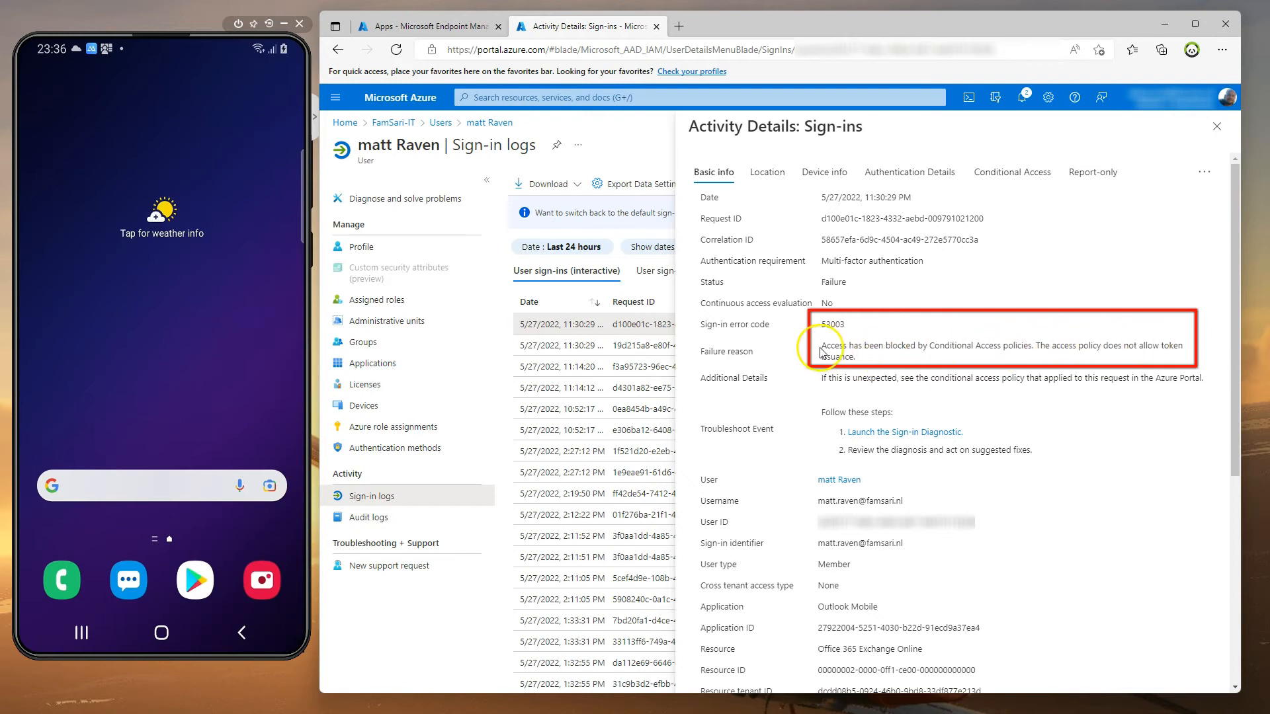
pyautogui.moveTo(981, 138)
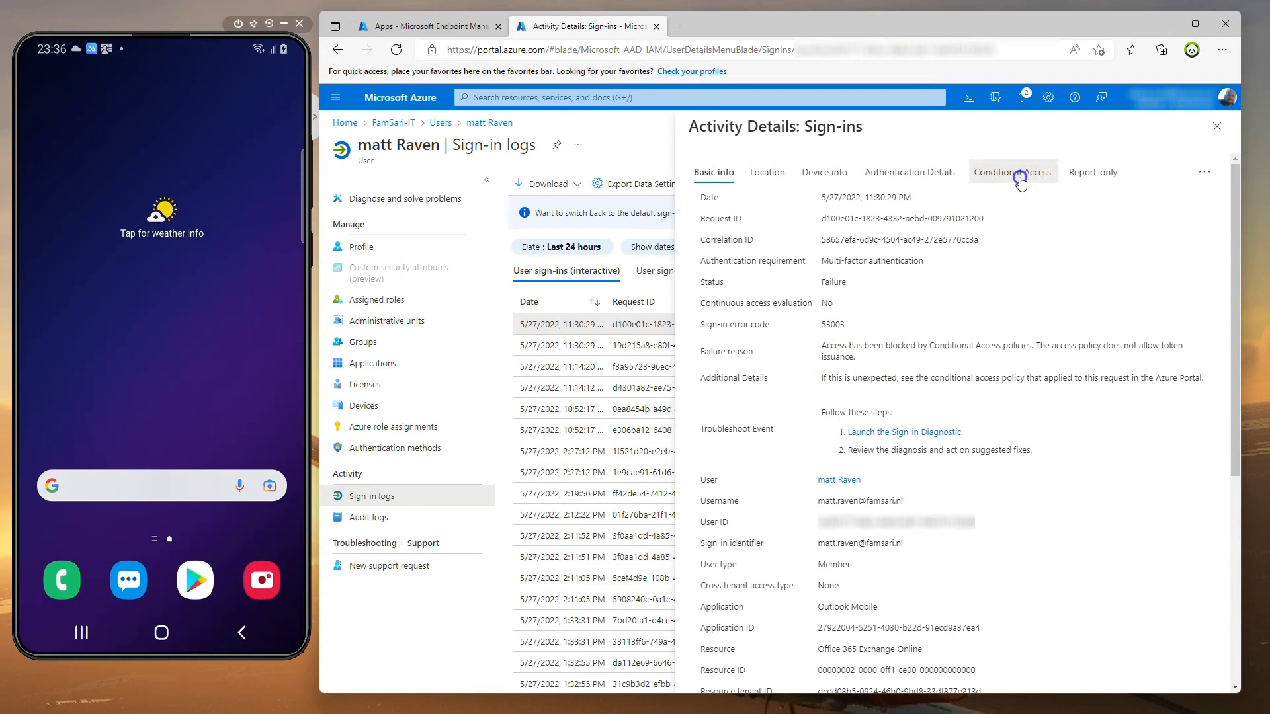
# Review the block O365 outside workprofile policy's Device condition as Not matched, then close the details
pyautogui.click(1013, 172)
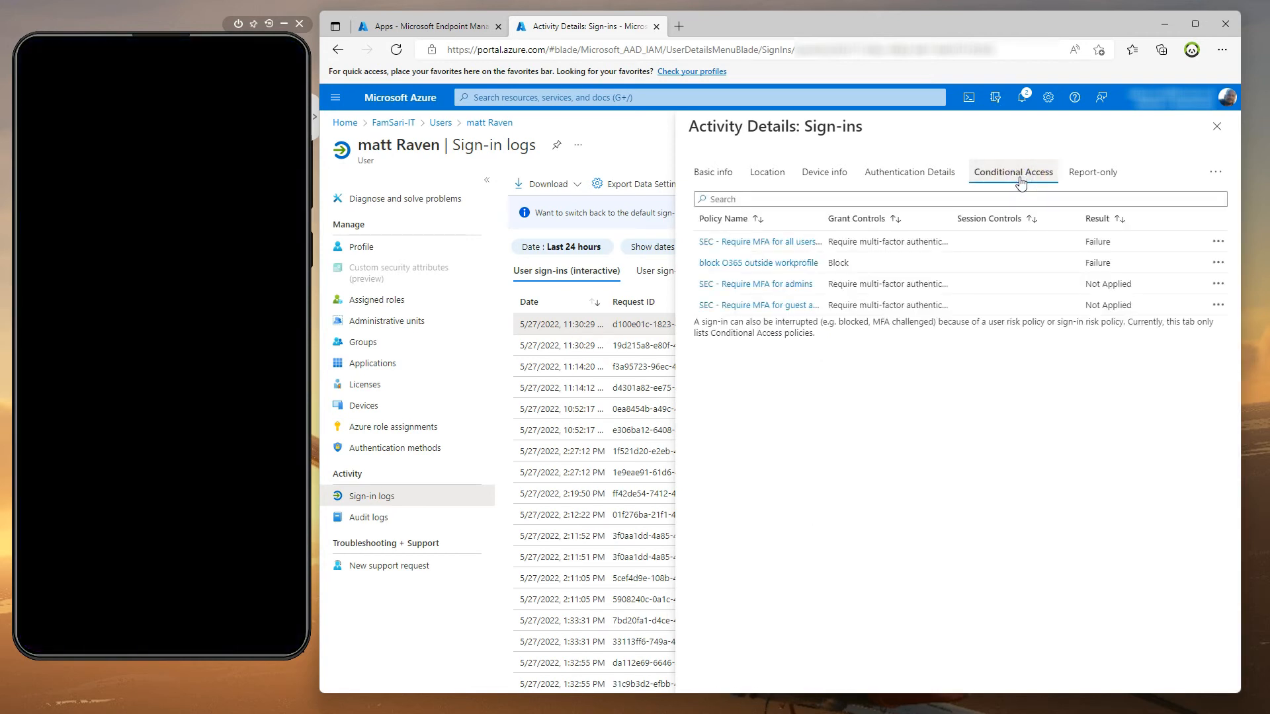
pyautogui.moveTo(1025, 266)
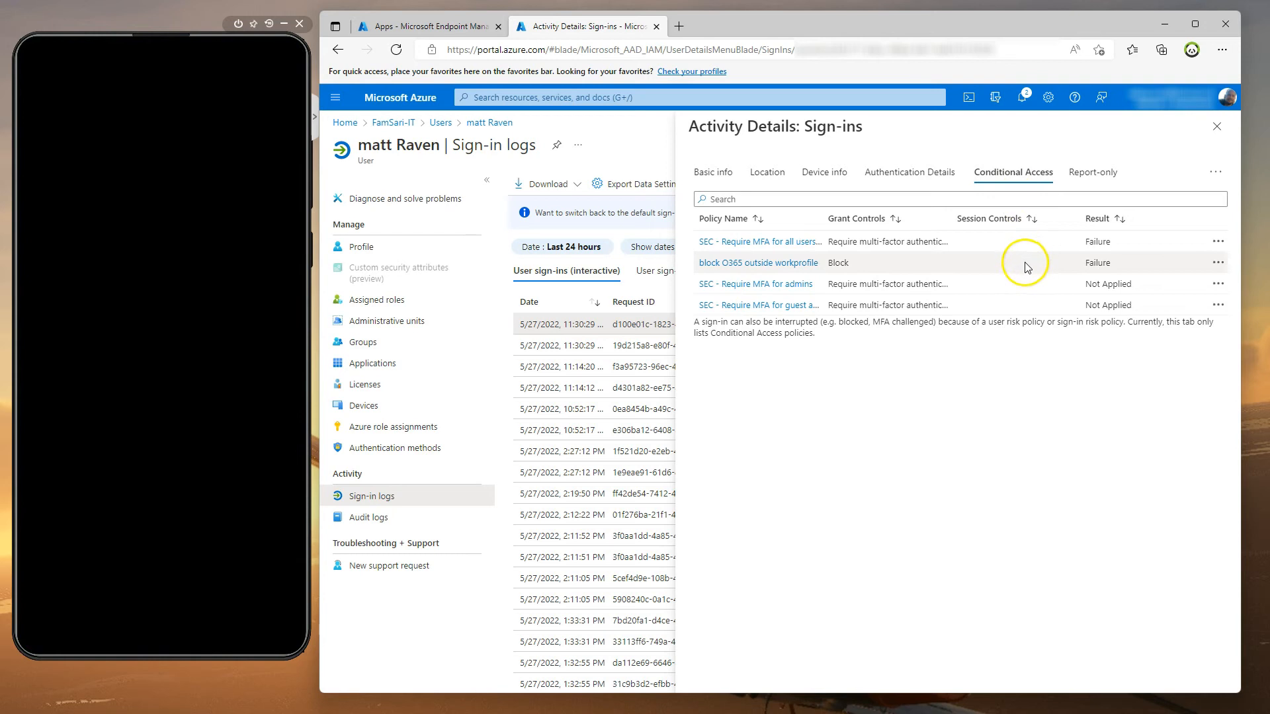
pyautogui.click(758, 263)
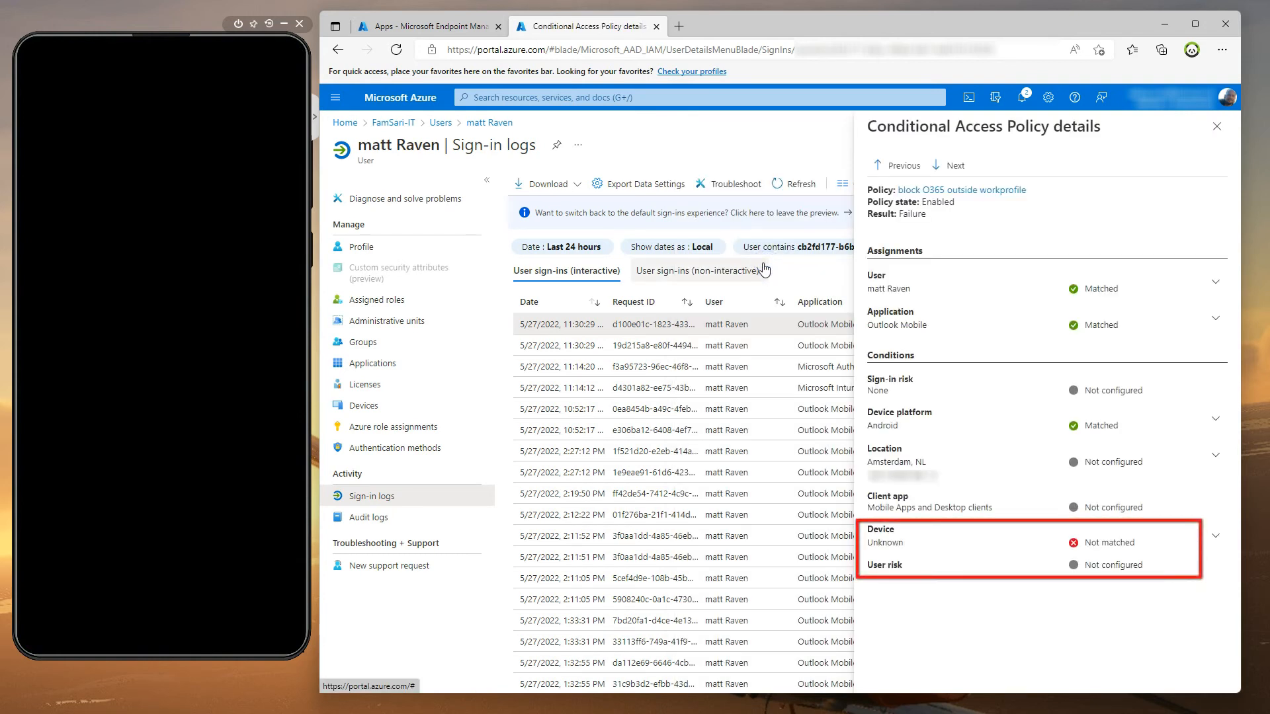
pyautogui.moveTo(1116, 511)
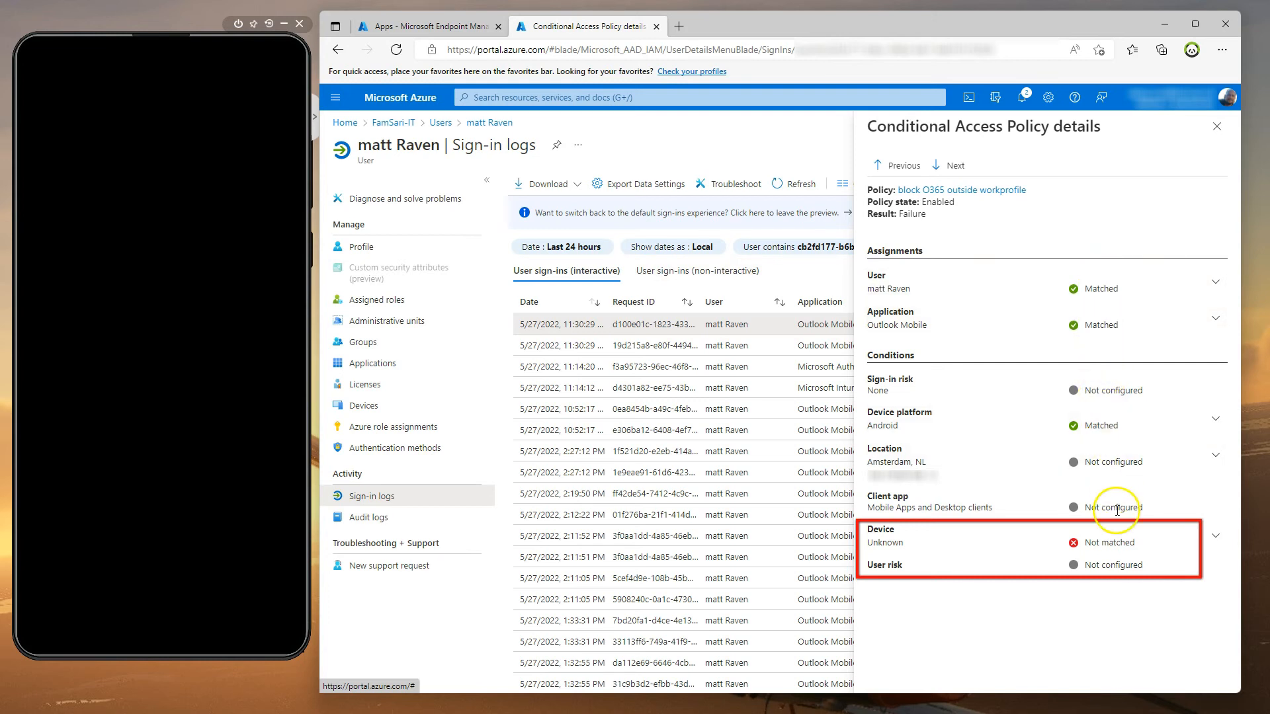
pyautogui.moveTo(1212, 541)
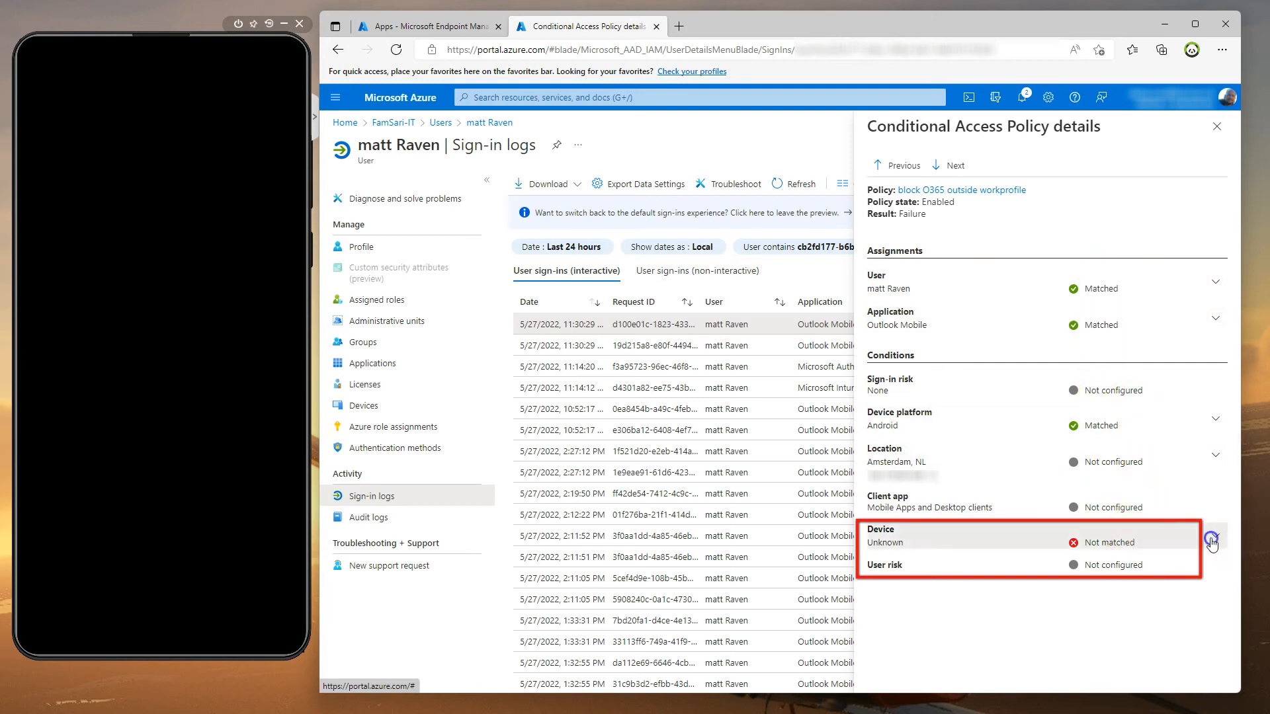
pyautogui.click(1211, 541)
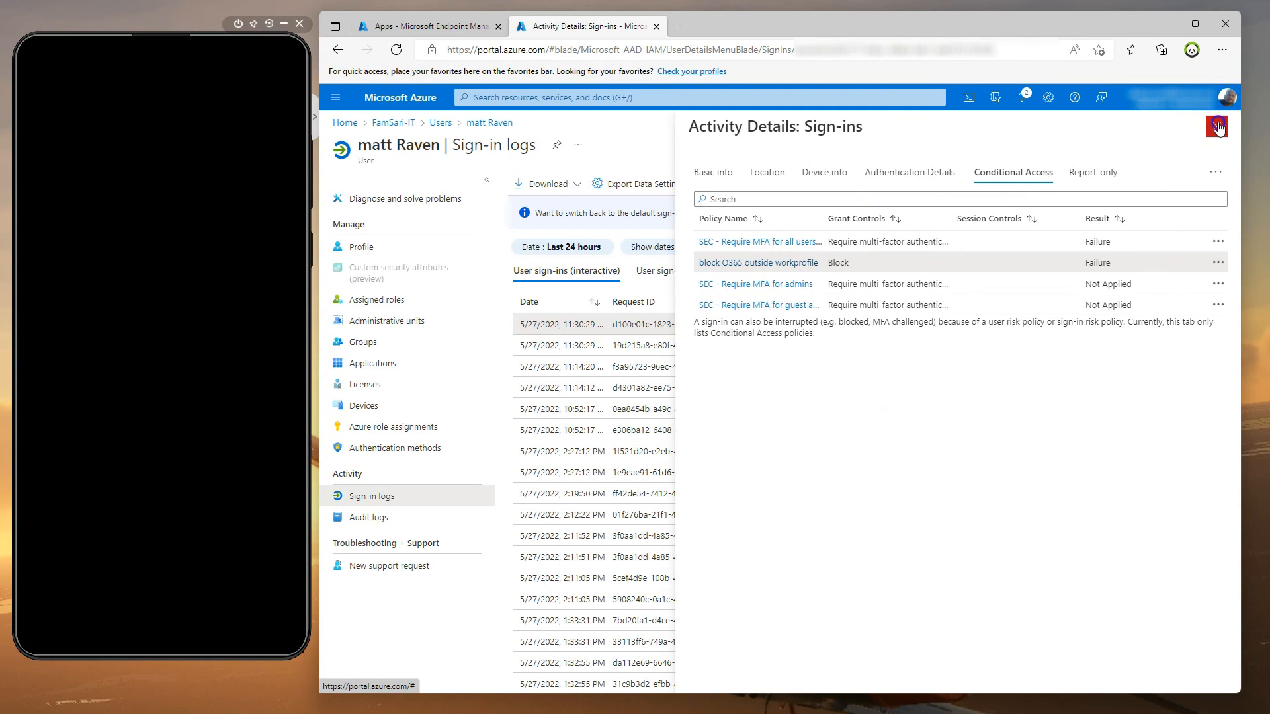
pyautogui.click(1216, 127)
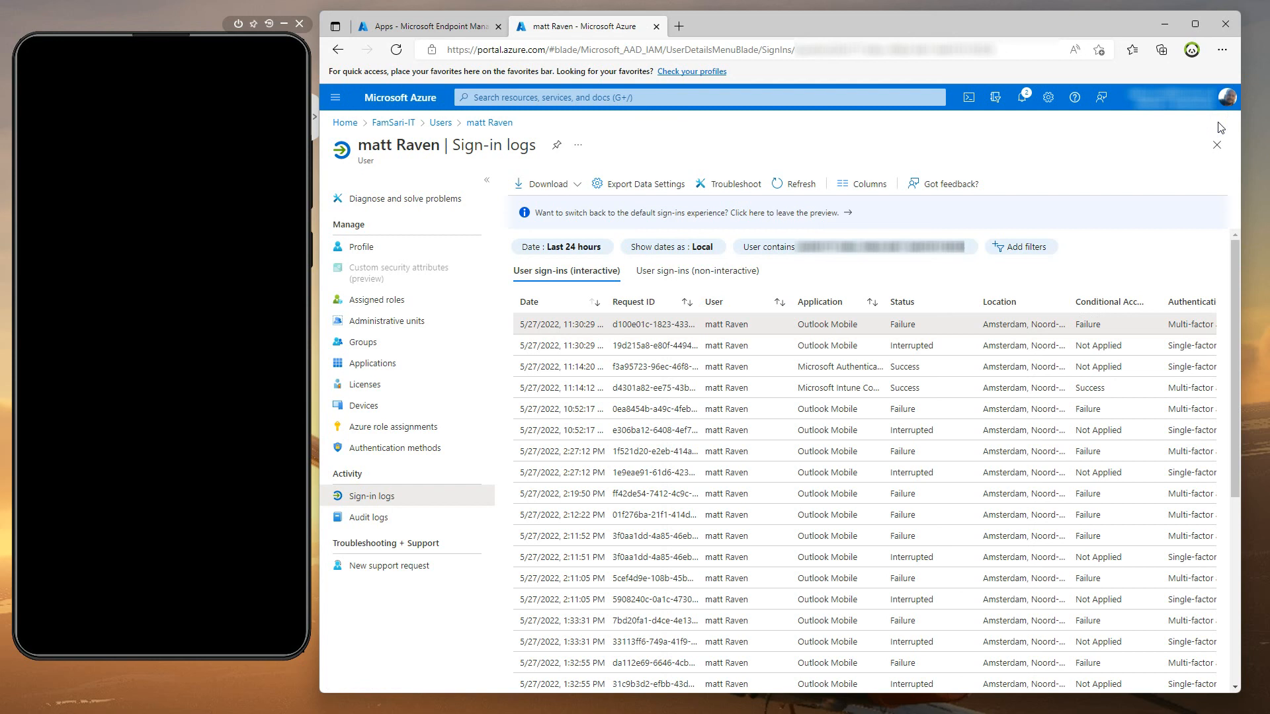